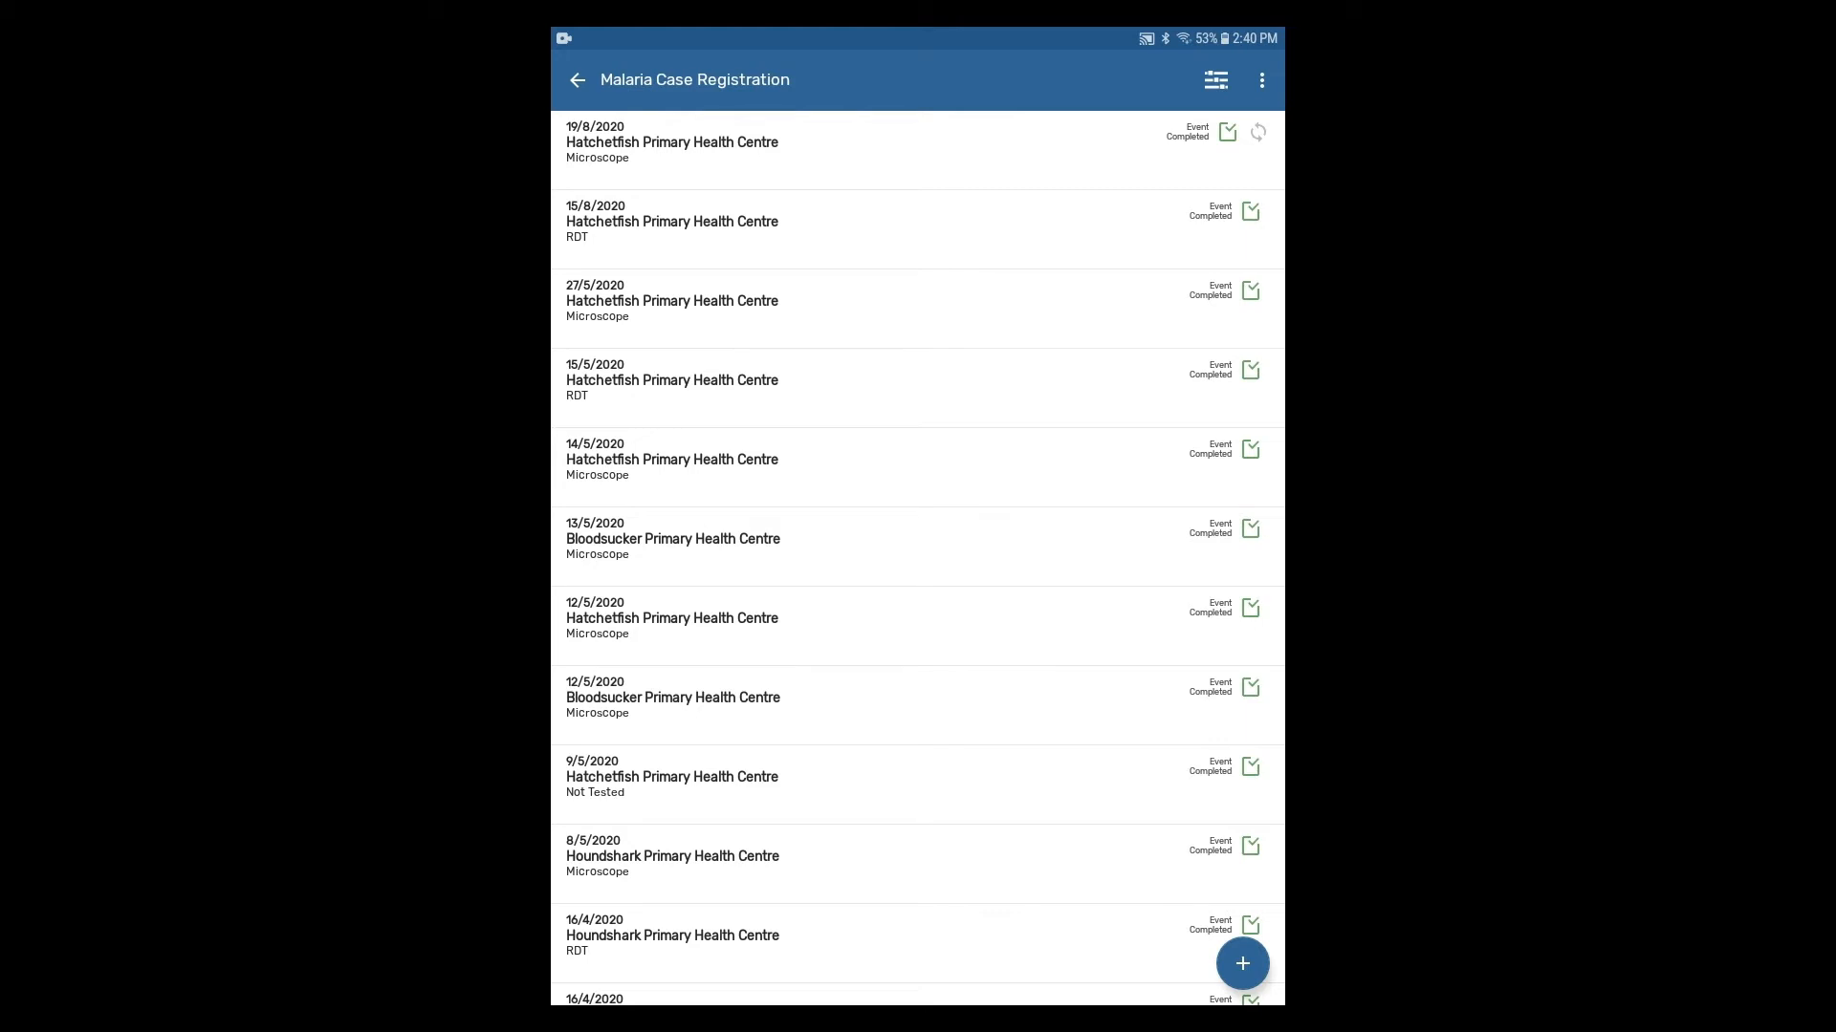
Step: Bring up the sync status sheet for the unsynced 19/8/2020 event
{"action": "left_click", "coordinate": [1258, 132]}
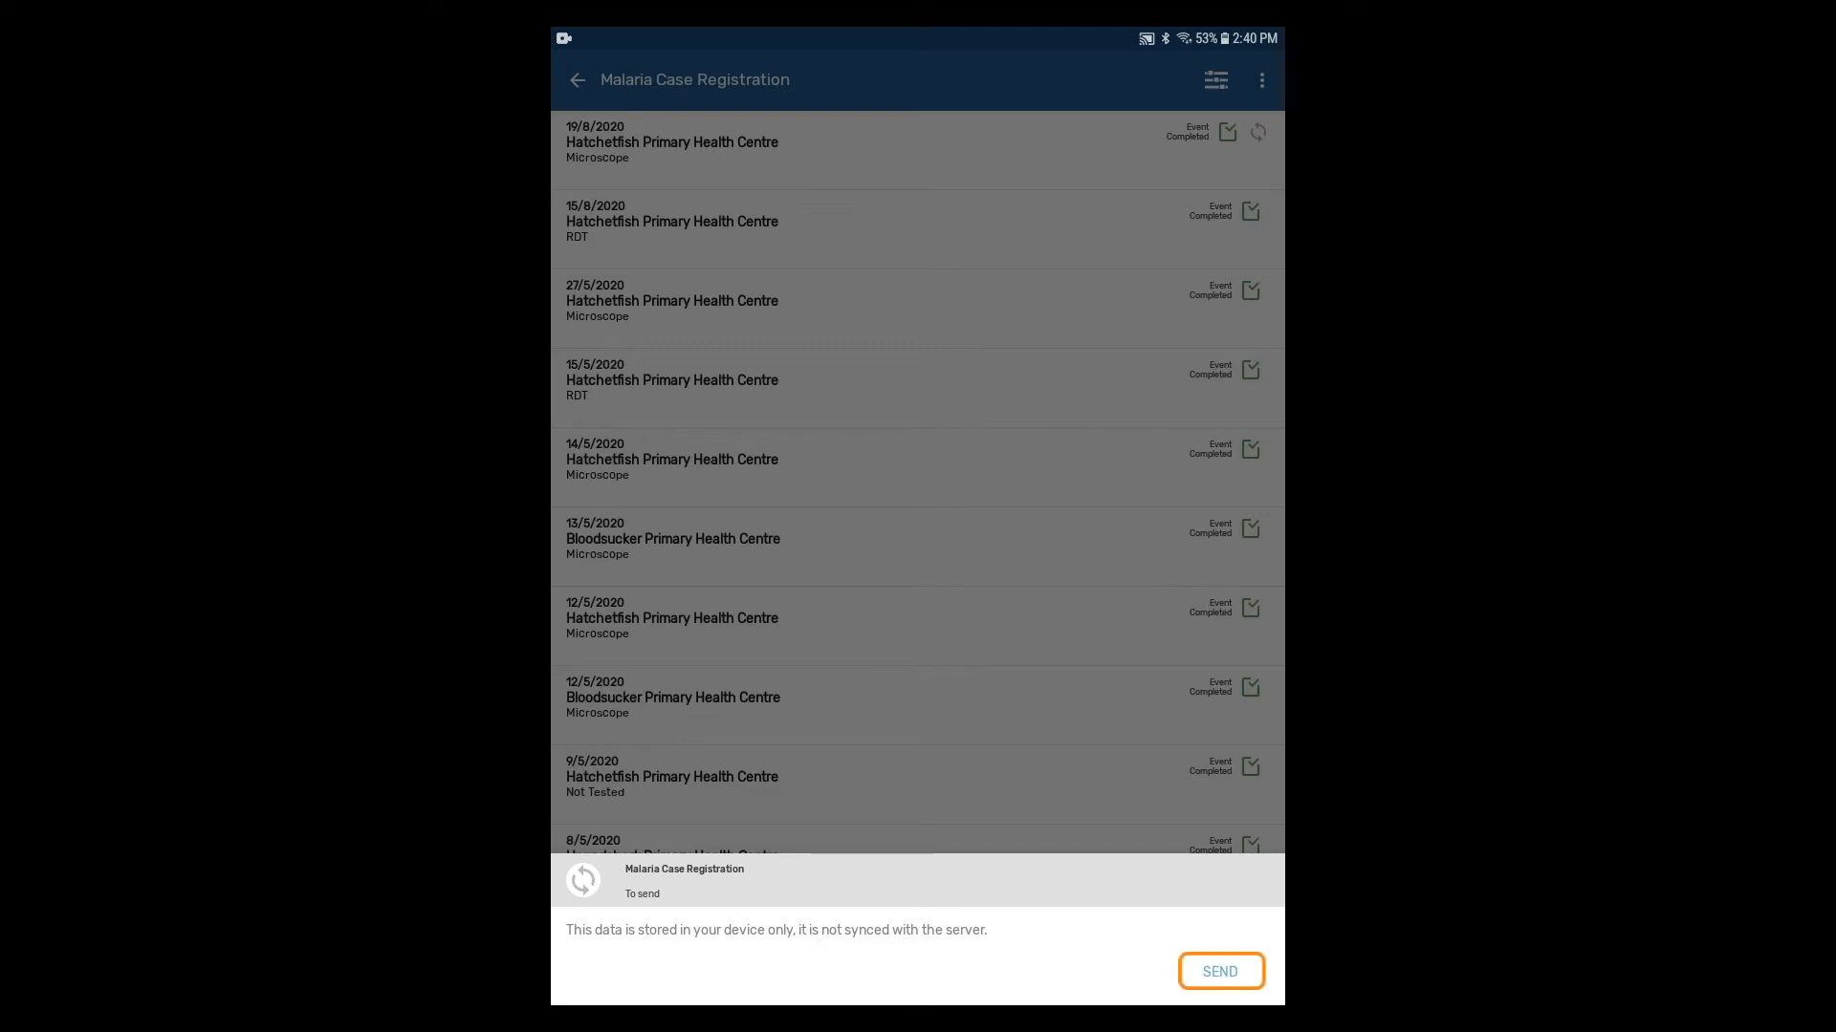
Step: Send the 19/8/2020 event to the server so every event in the list shows as synced
{"action": "left_click", "coordinate": [1220, 971]}
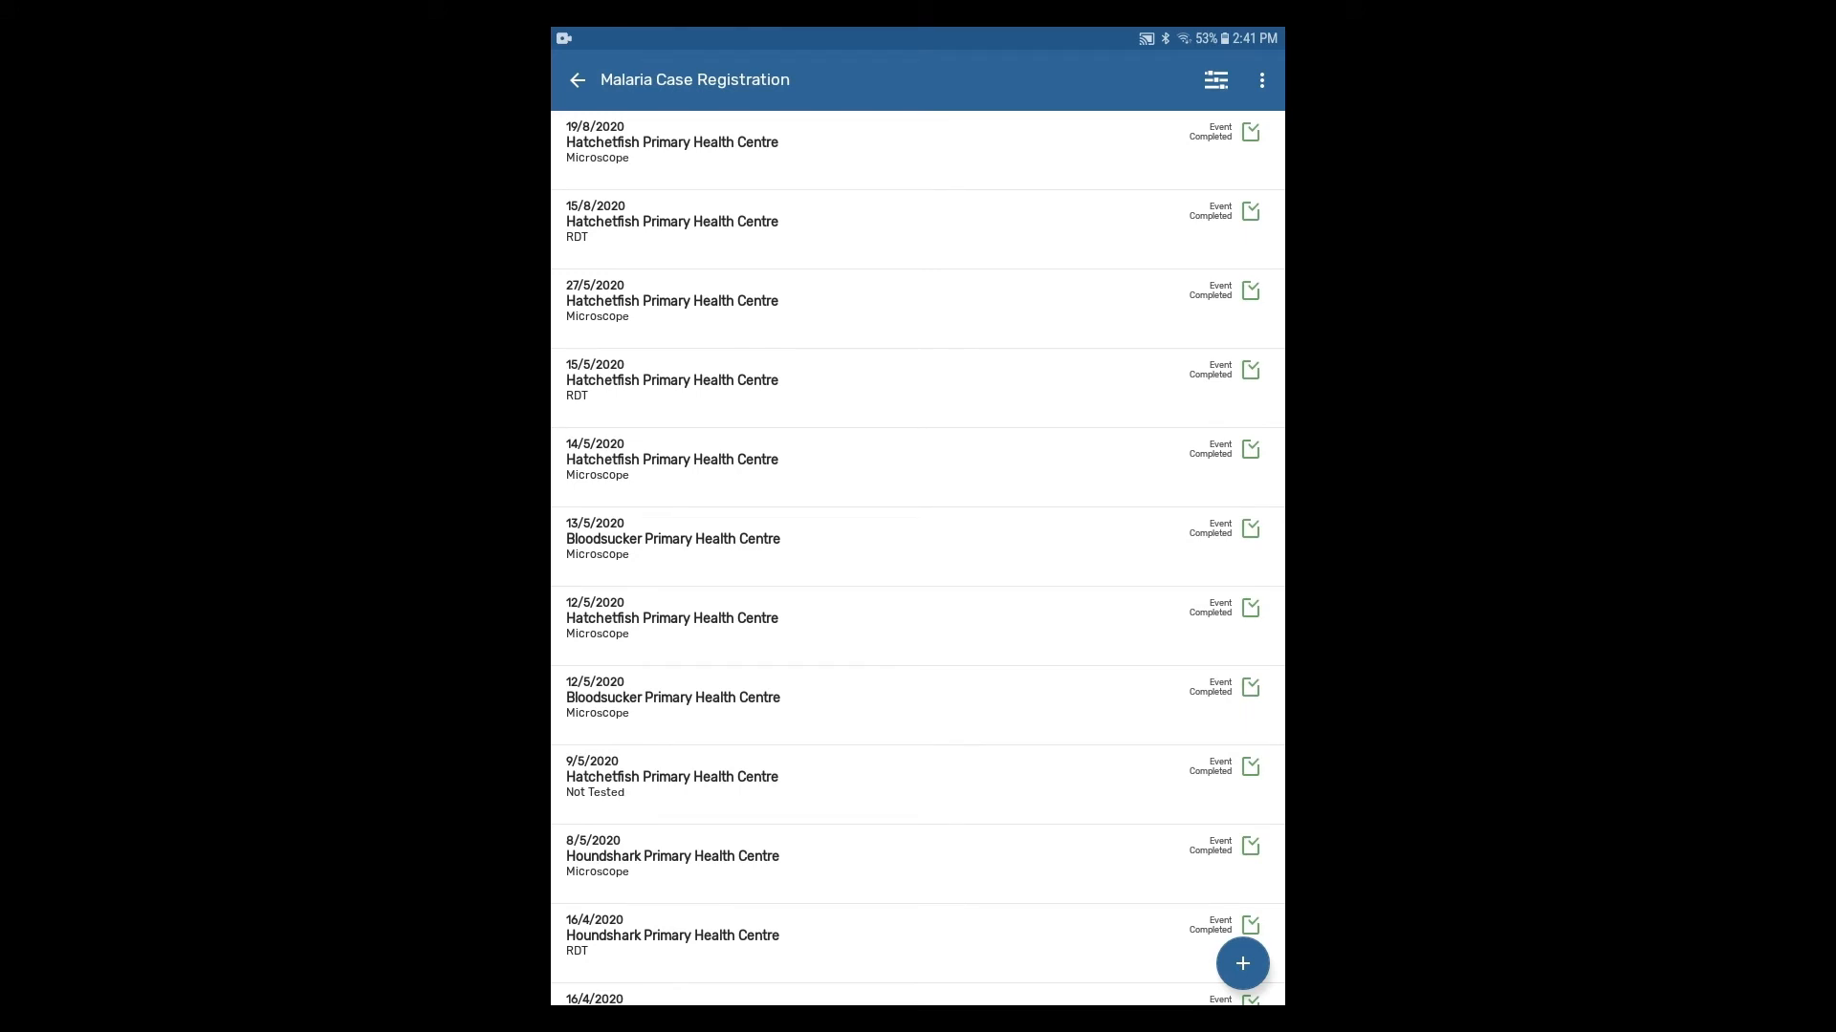
{"action": "left_click", "coordinate": [820, 141]}
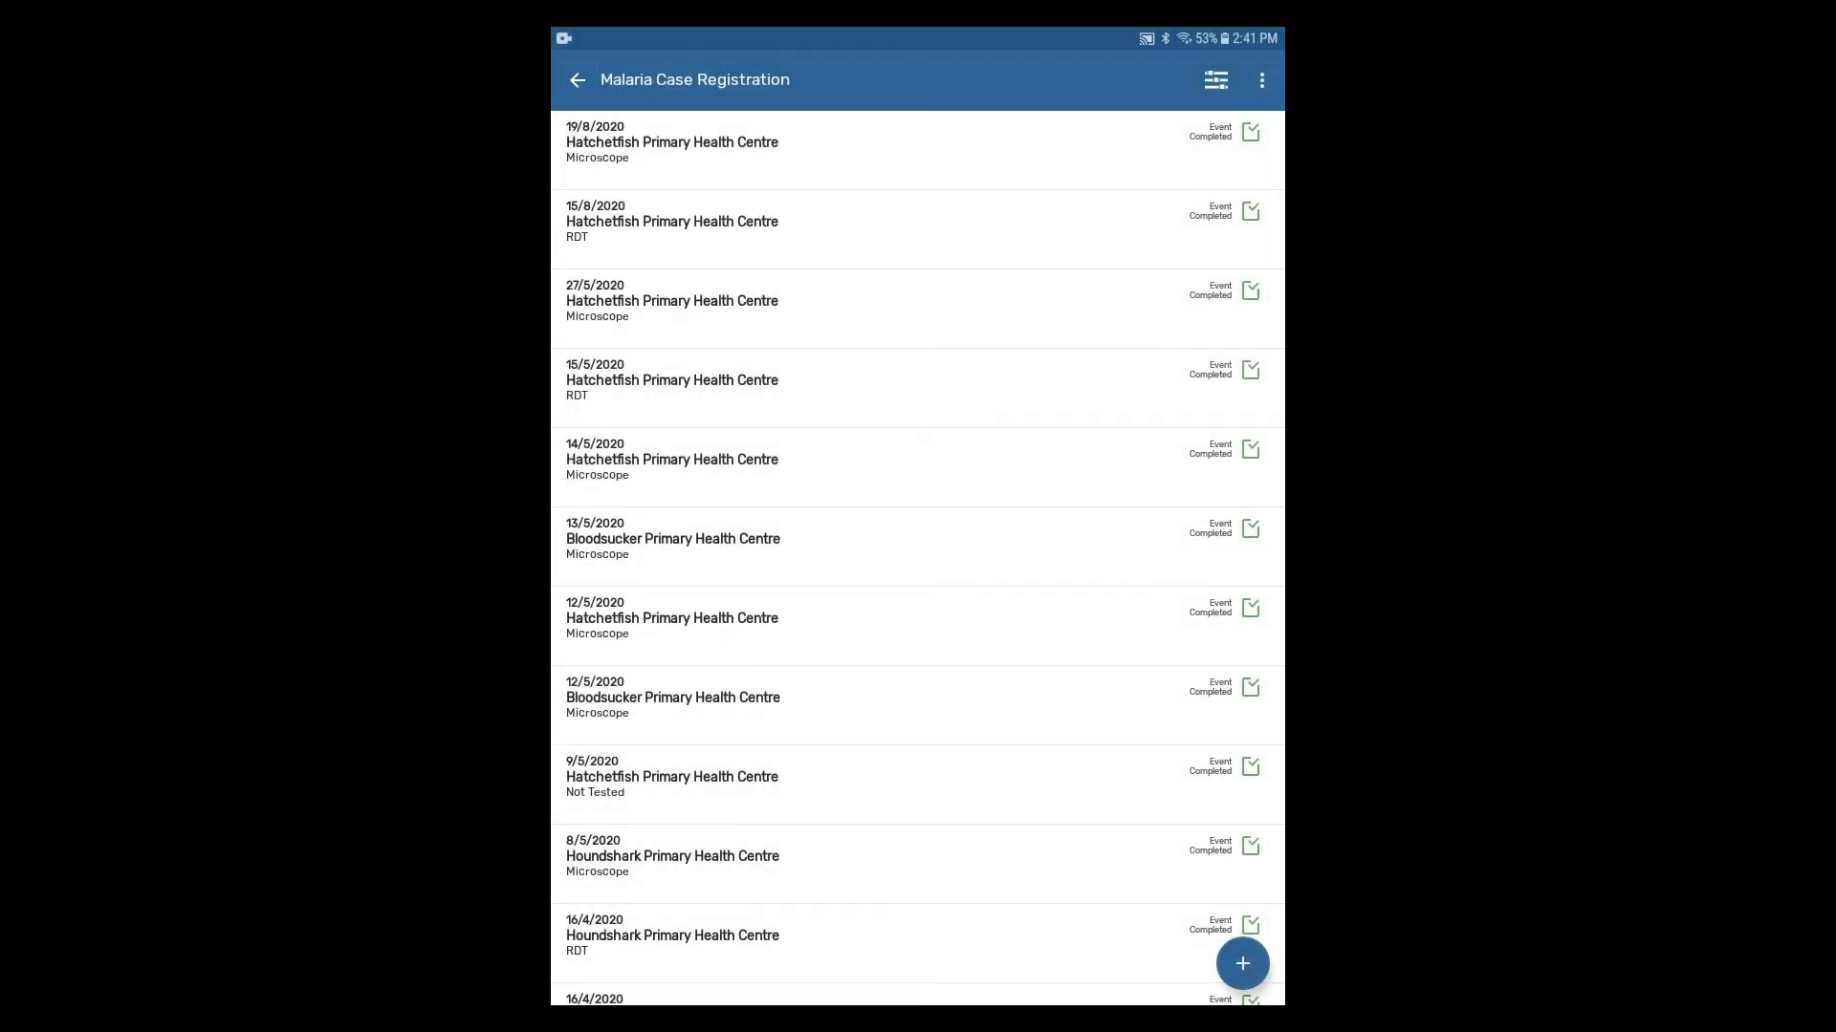
Step: Return to Home and reach Settings via the navigation drawer, showing the Sync data section
{"action": "left_click", "coordinate": [577, 80]}
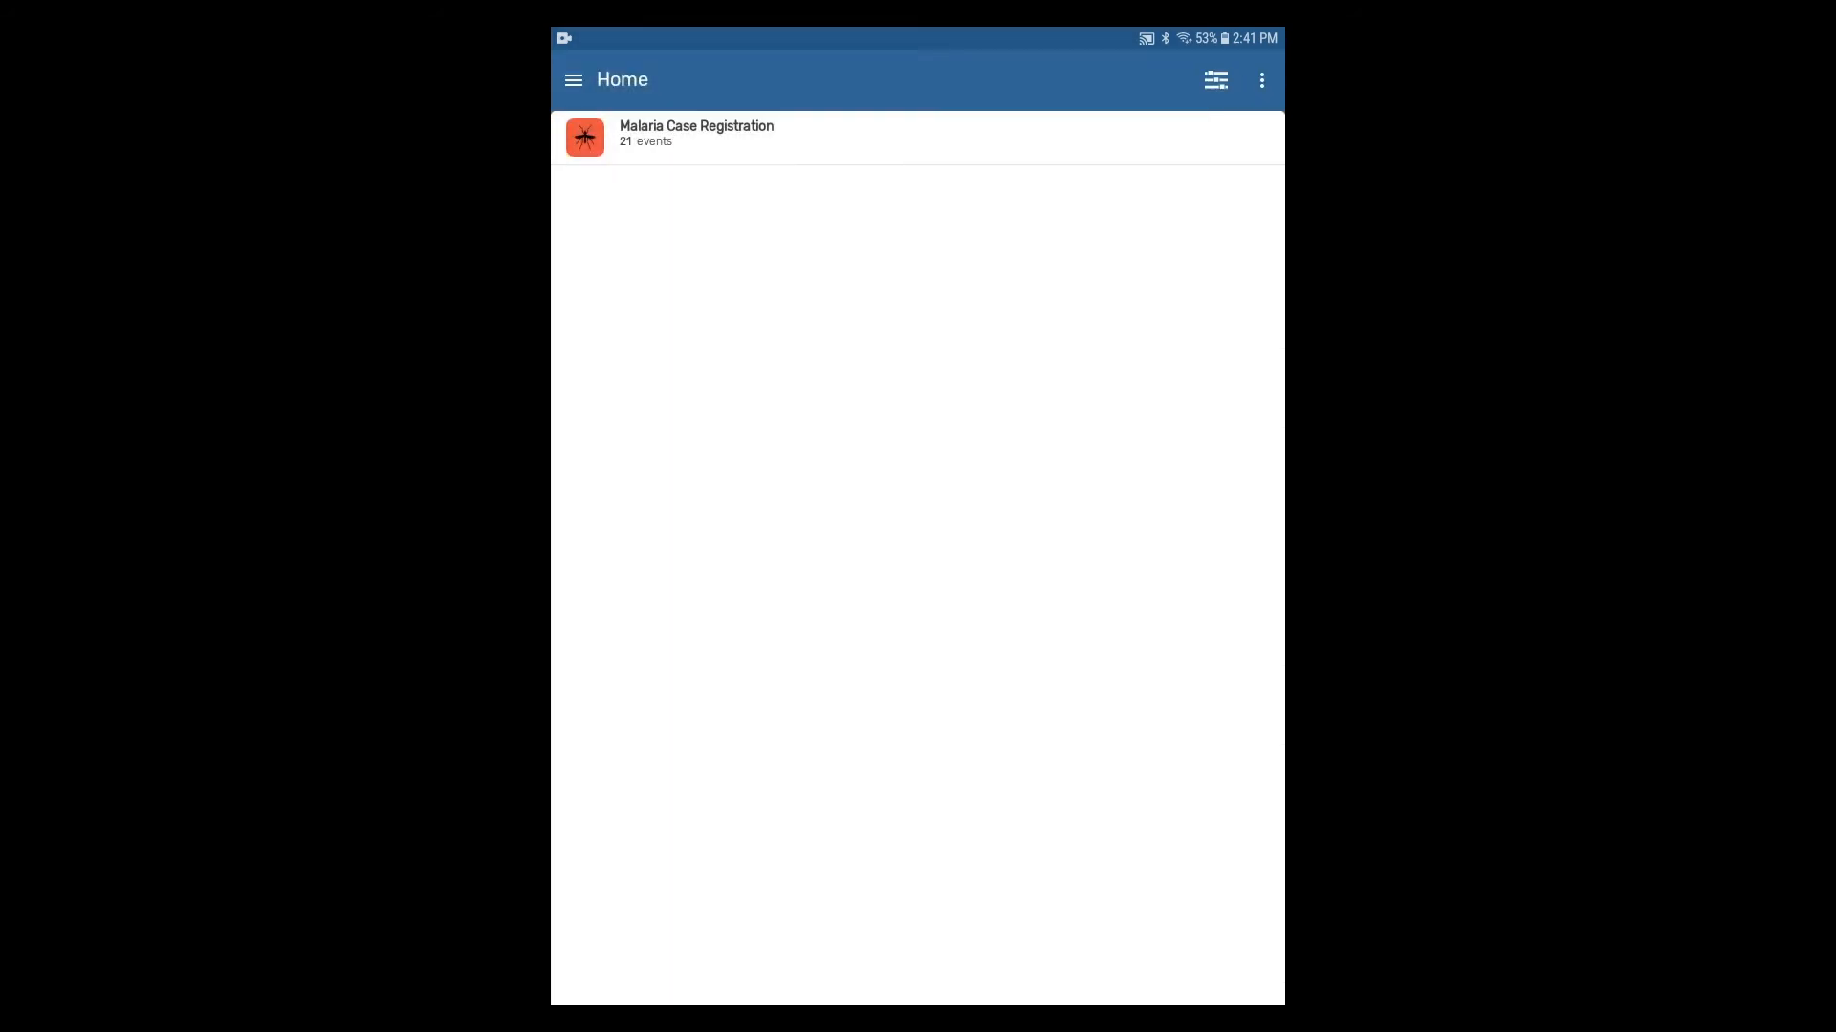
{"action": "left_click", "coordinate": [572, 80]}
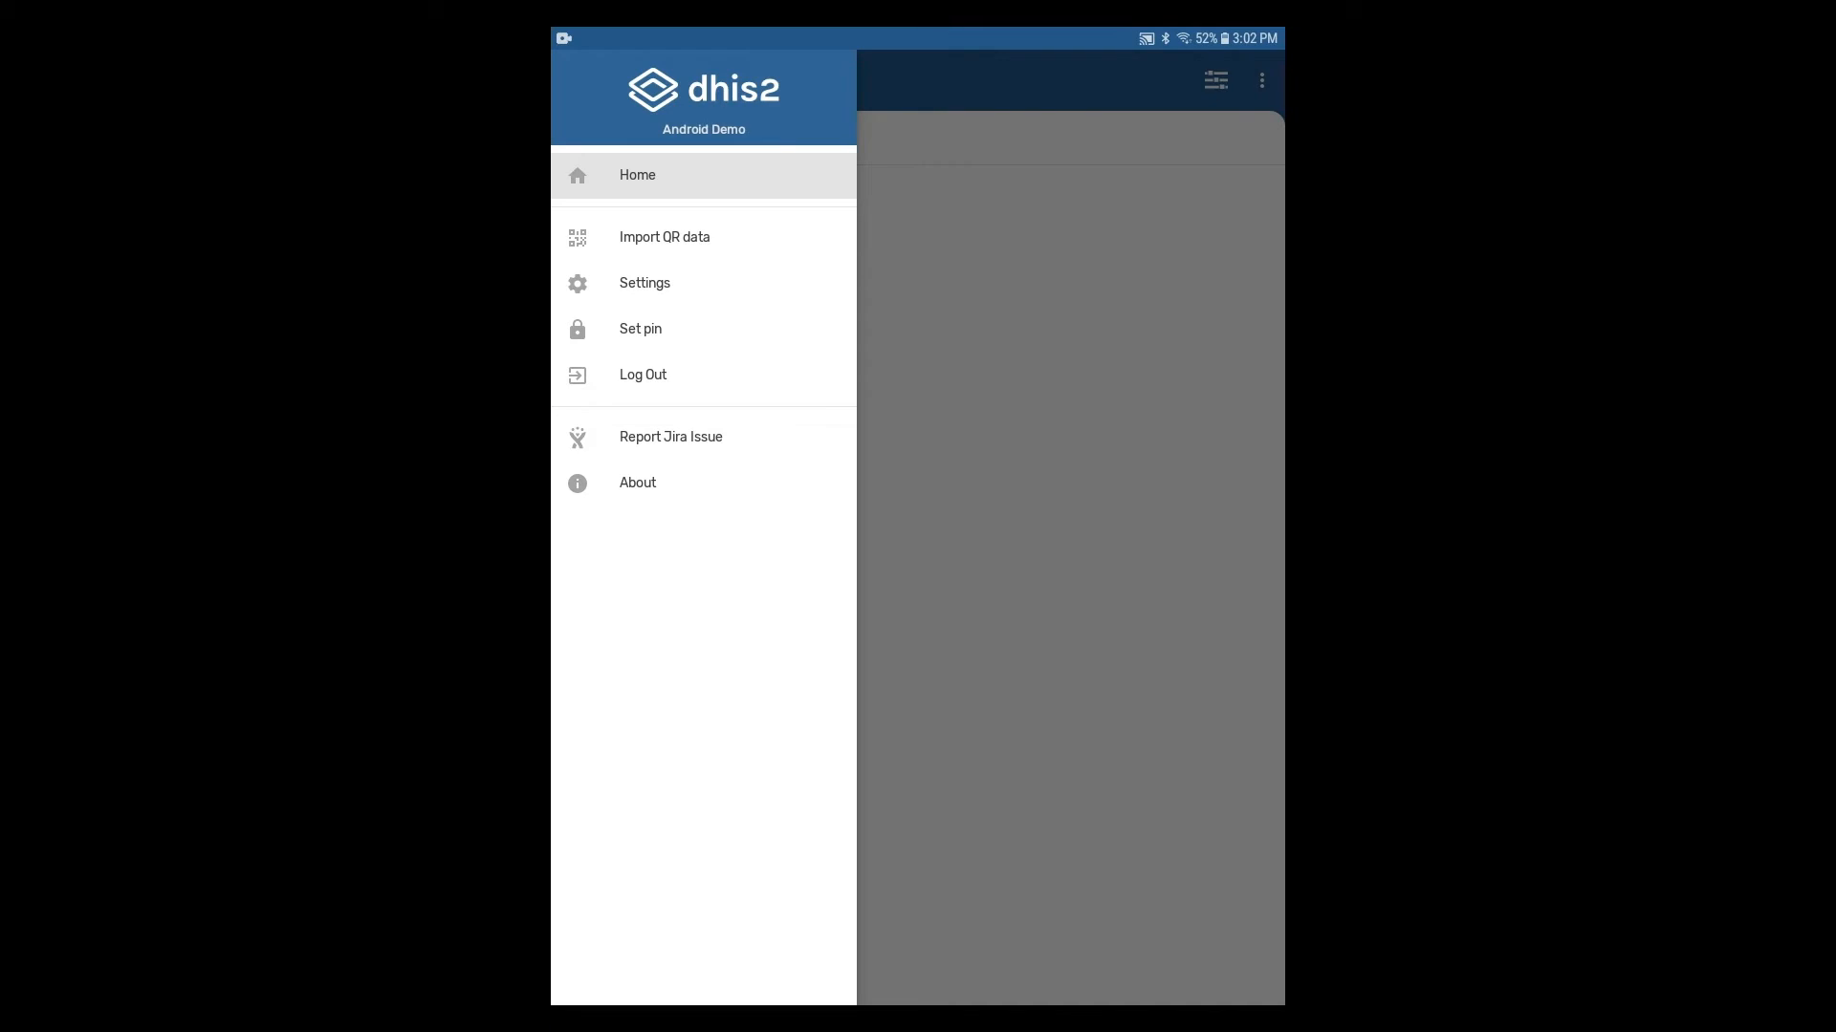
{"action": "left_click", "coordinate": [644, 283]}
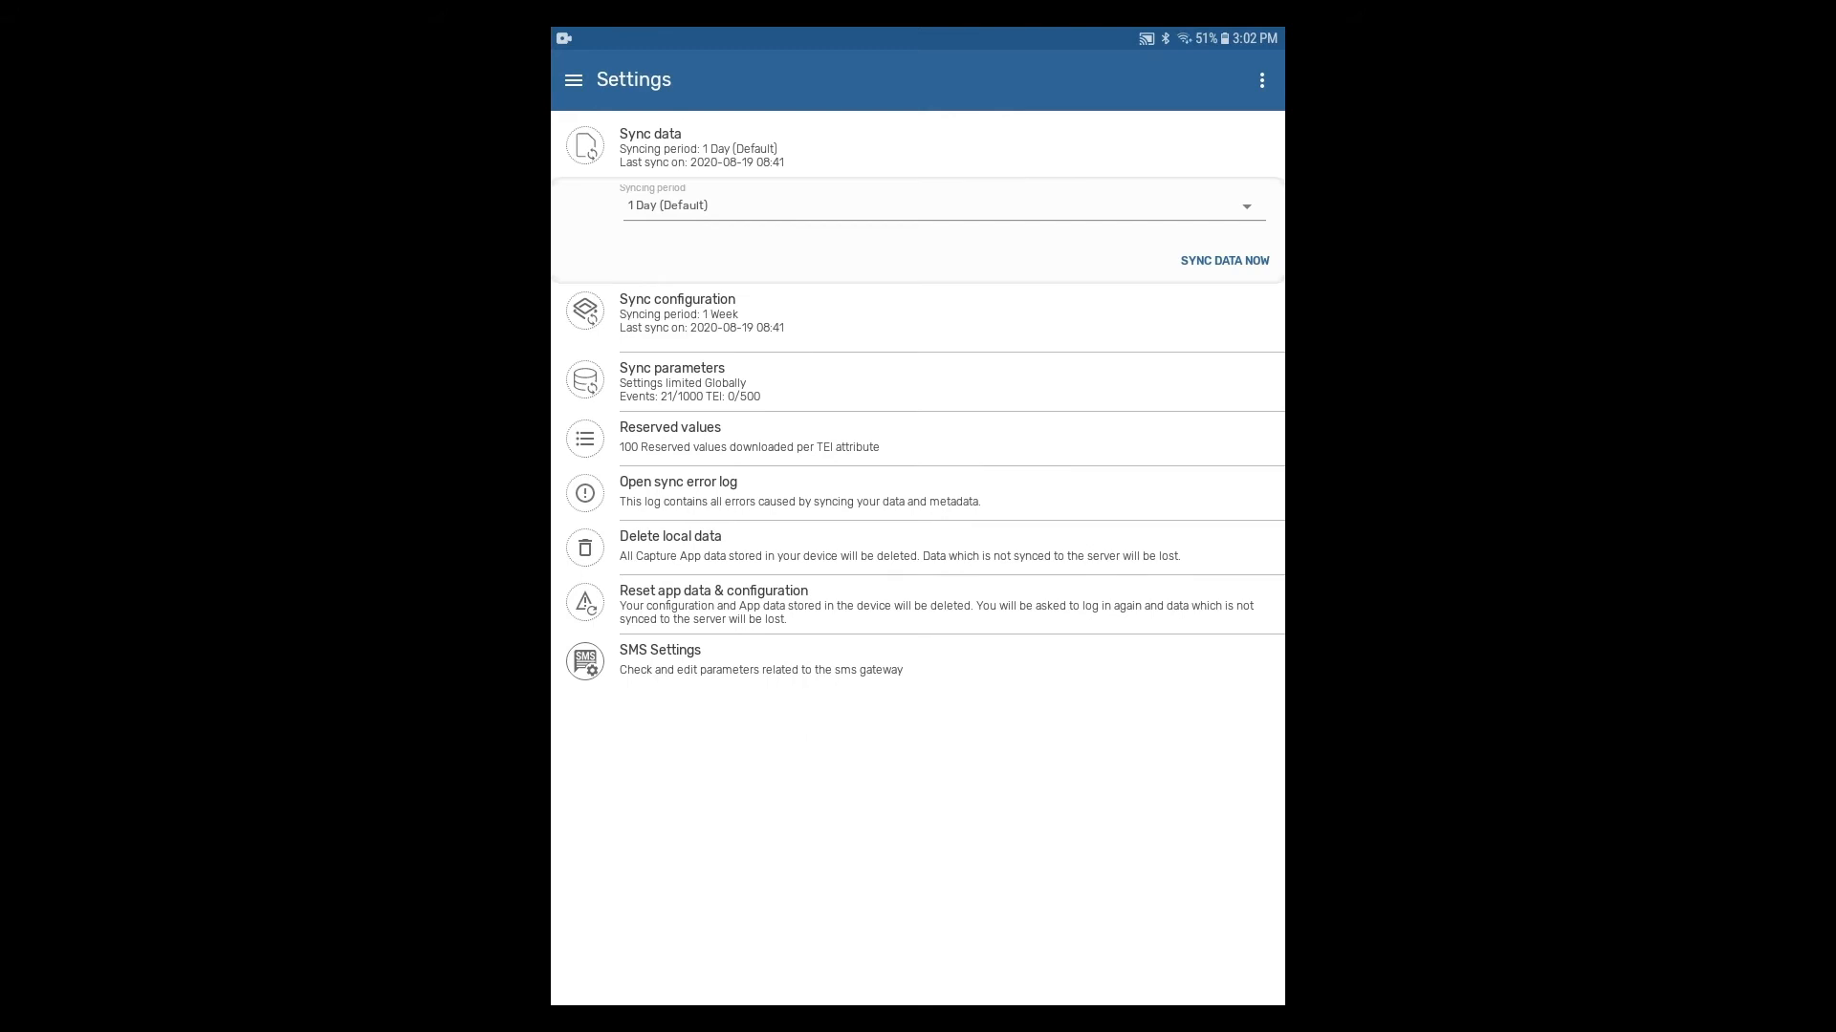
Step: Choose a syncing period from the Sync data dropdown
{"action": "left_click", "coordinate": [943, 205]}
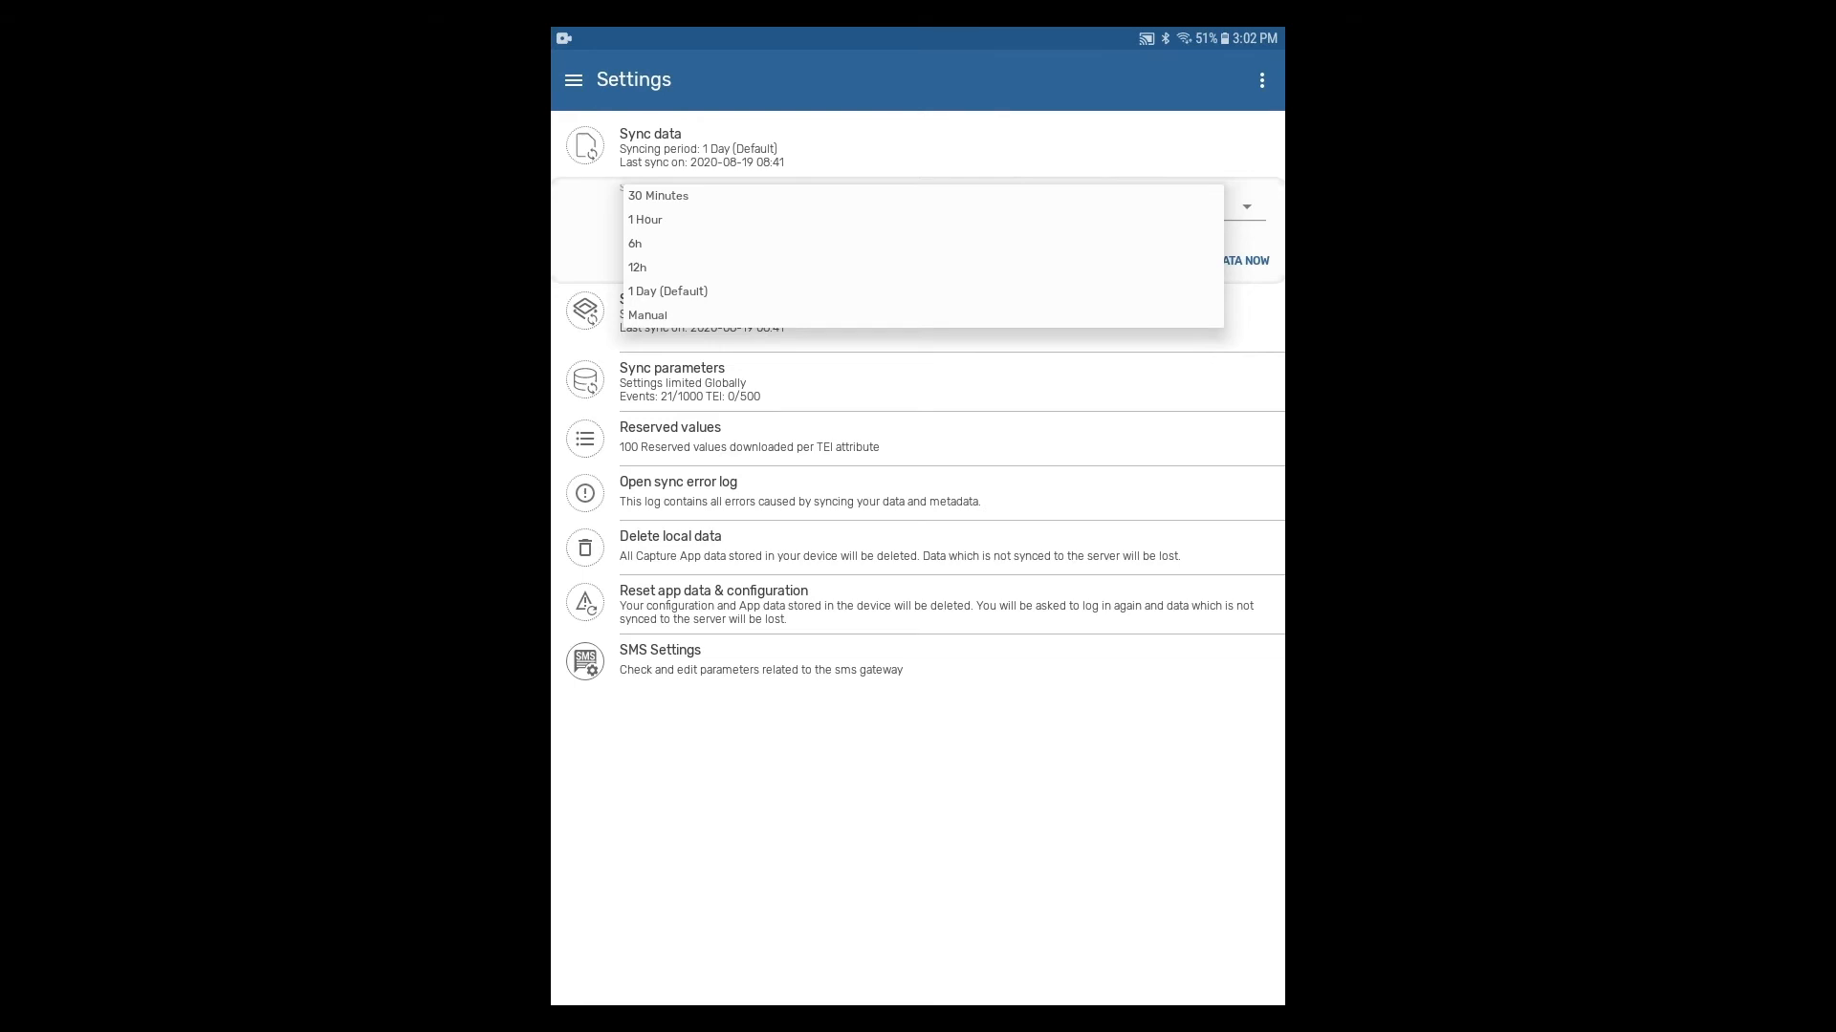
{"action": "left_click", "coordinate": [669, 291]}
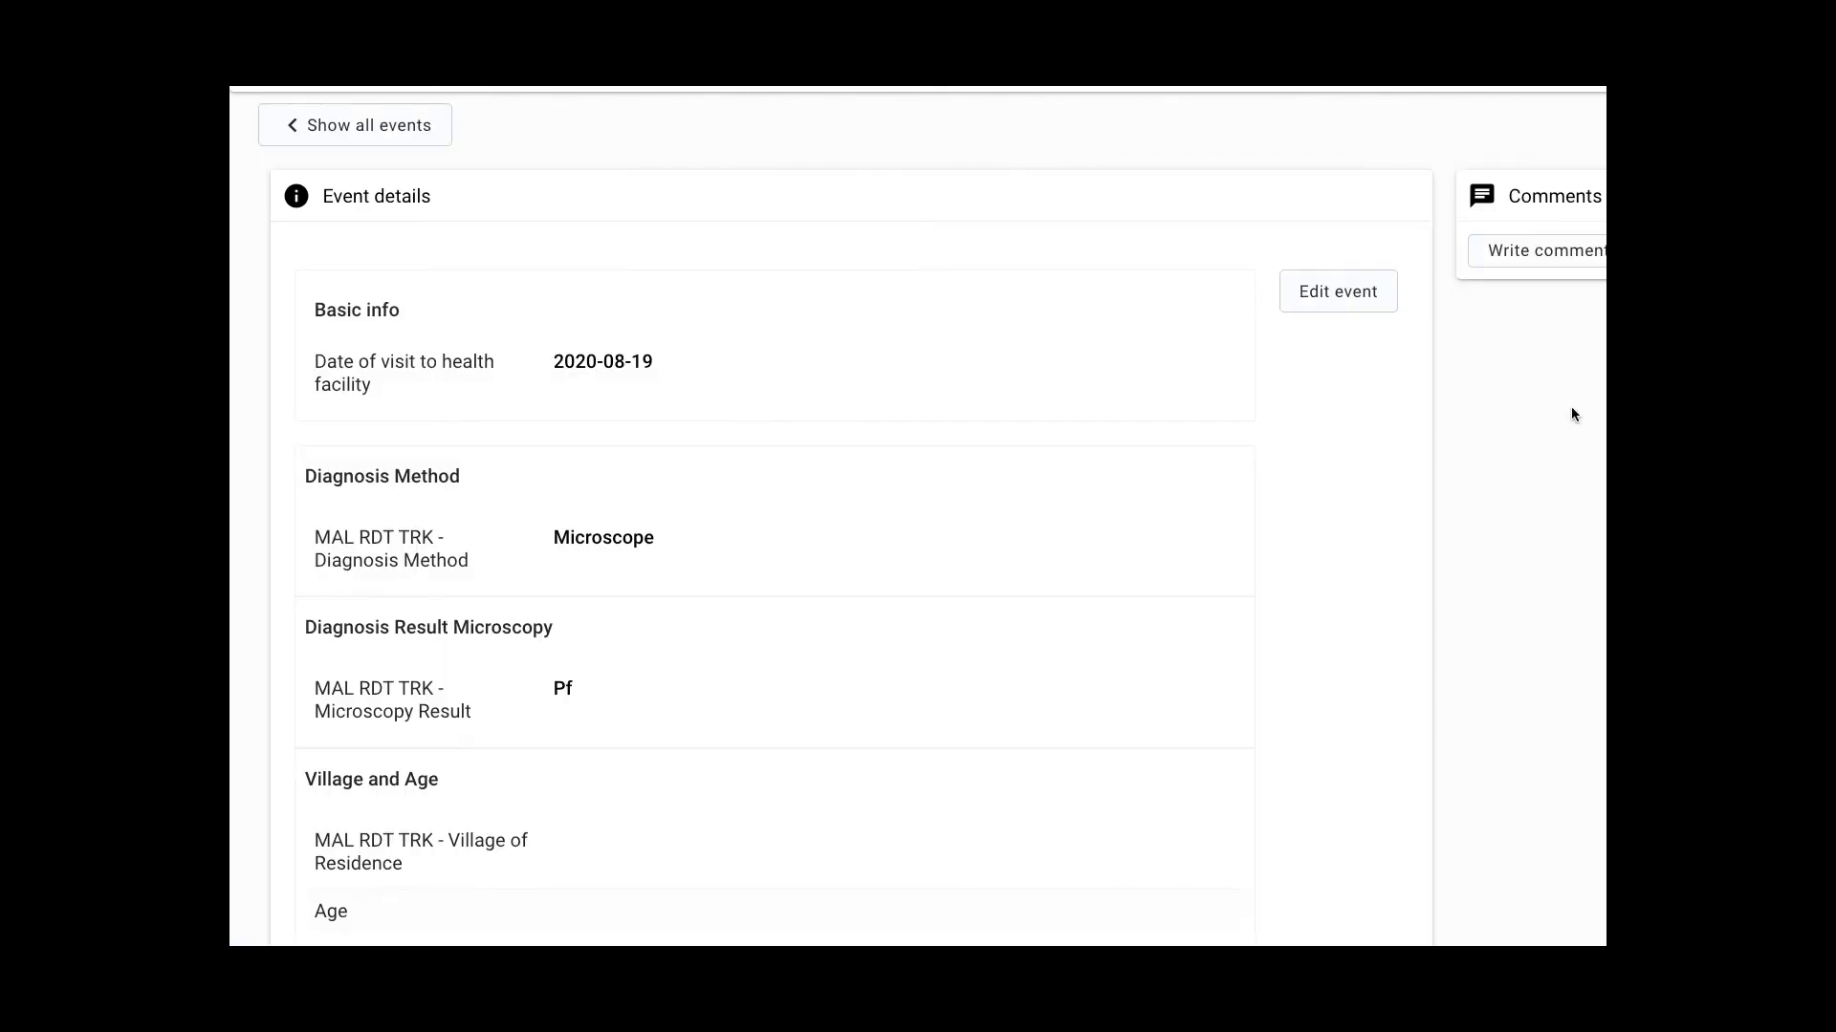
Step: Scroll through the 2020-08-19 event details to verify Male, Severe, ACT x12 and completed status
{"action": "scroll", "scroll_direction": "down", "scroll_amount": 3}
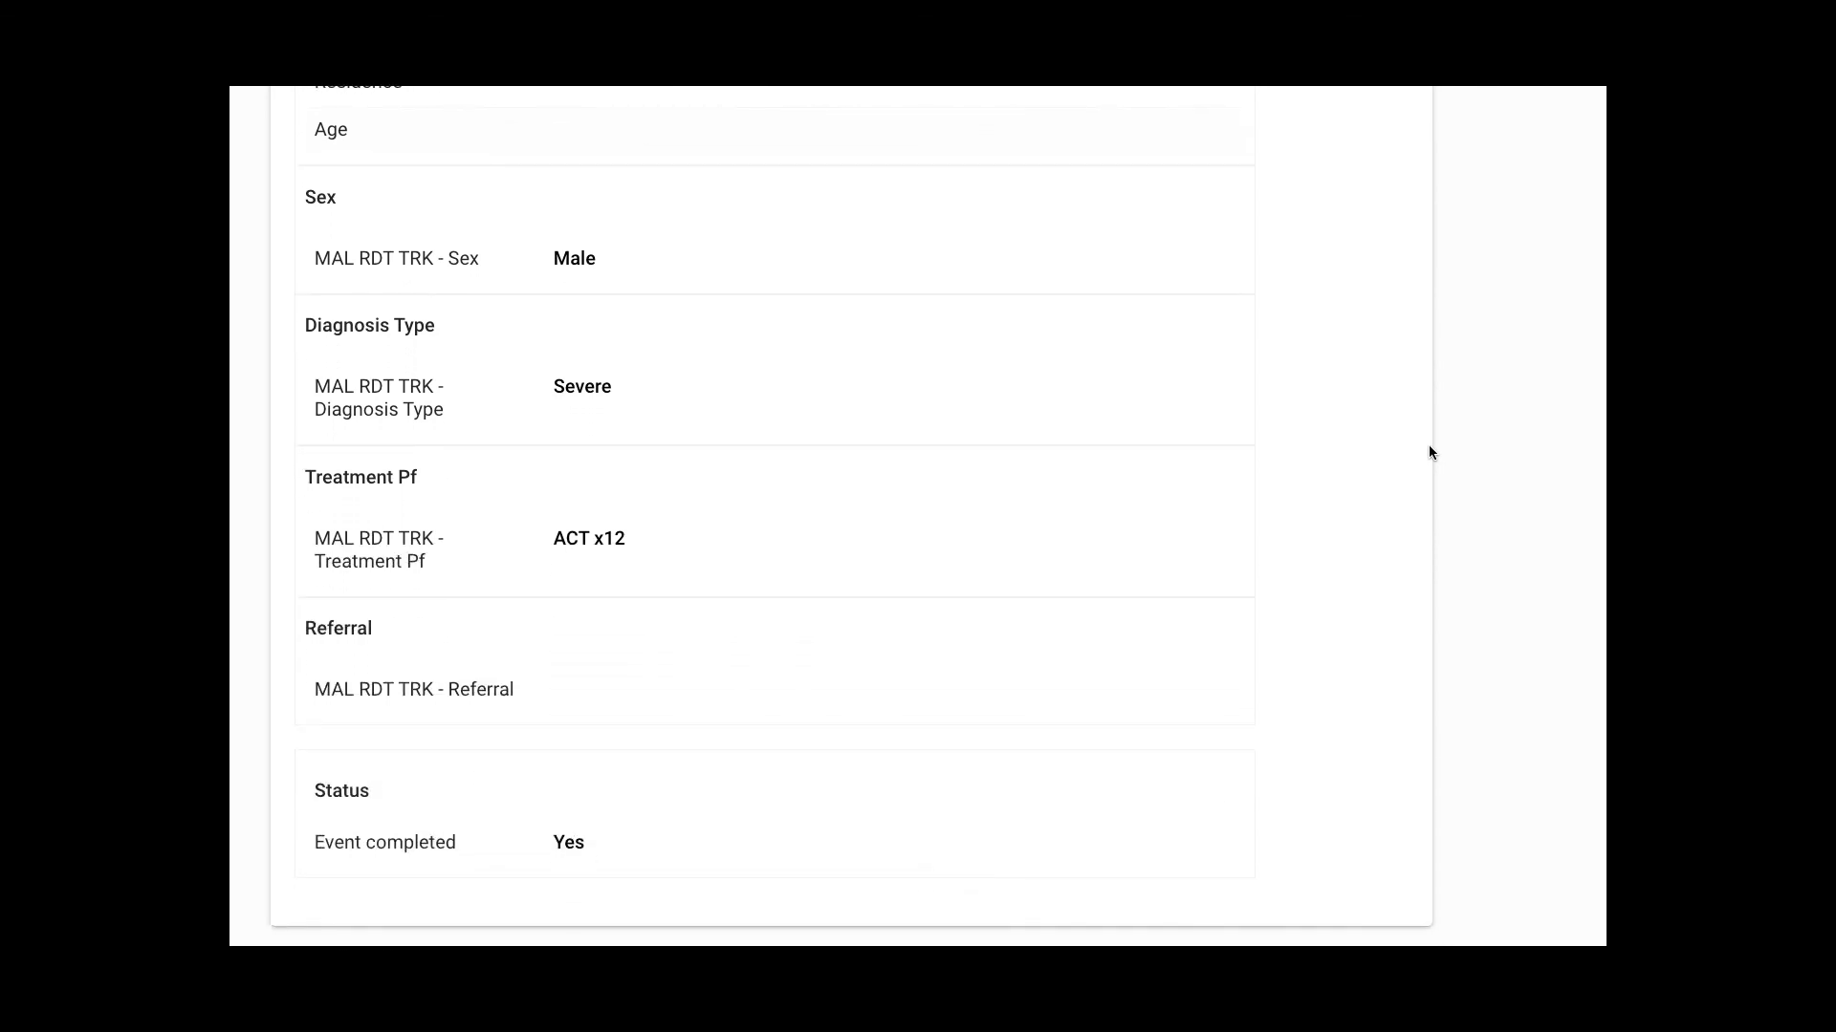
{"action": "scroll", "scroll_direction": "up", "scroll_amount": 3}
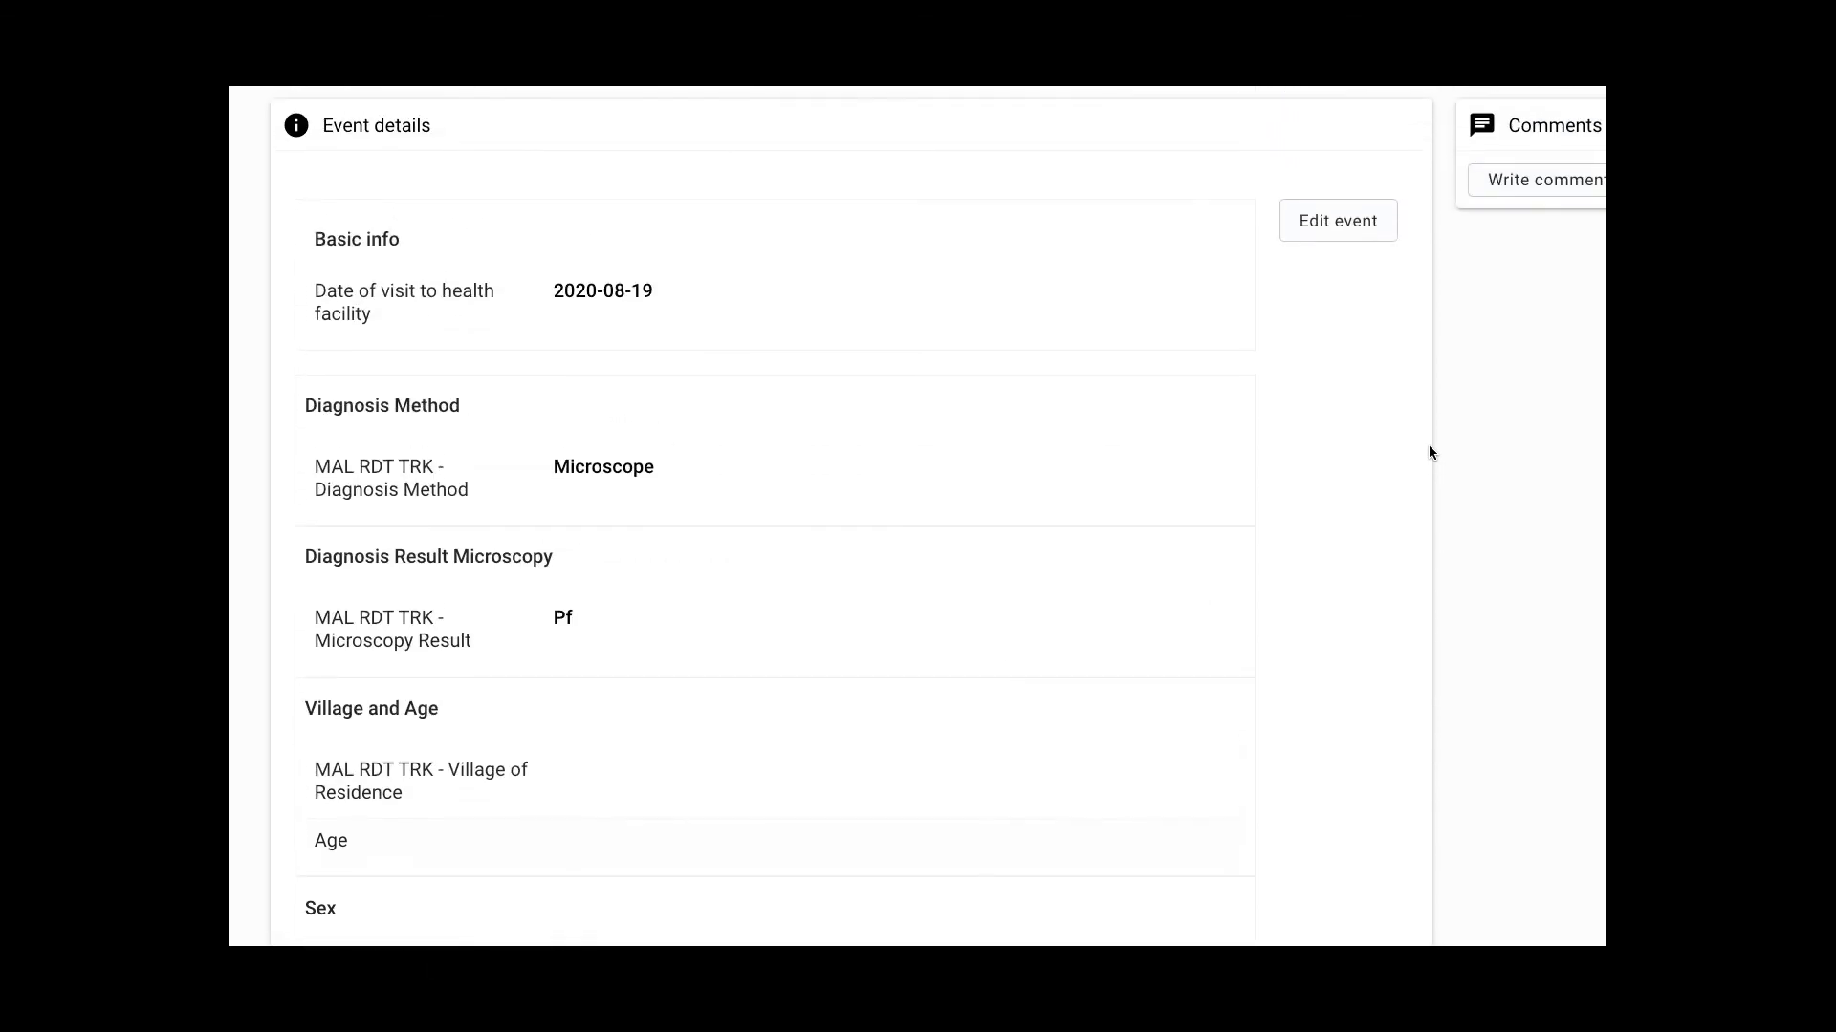